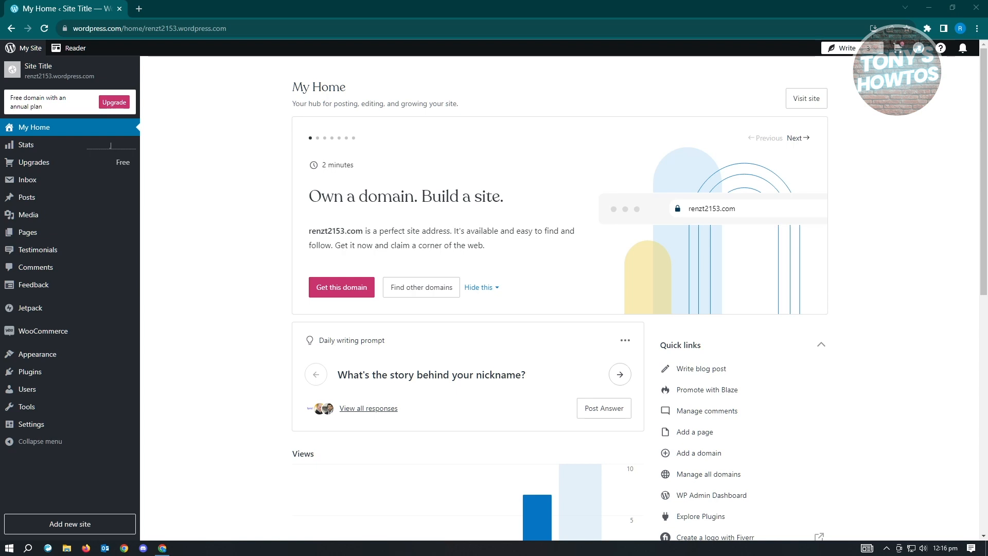
mouse_move(54, 452)
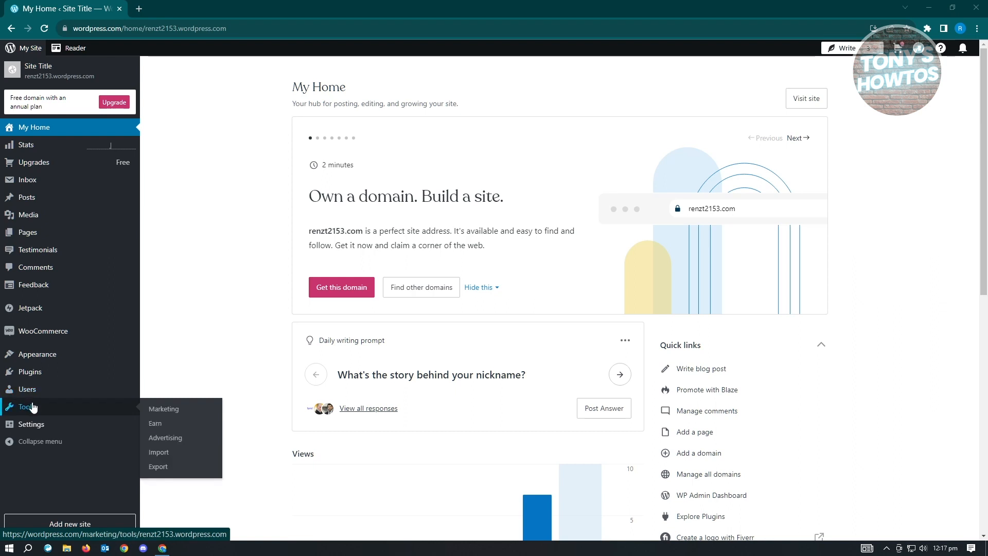
mouse_move(27, 390)
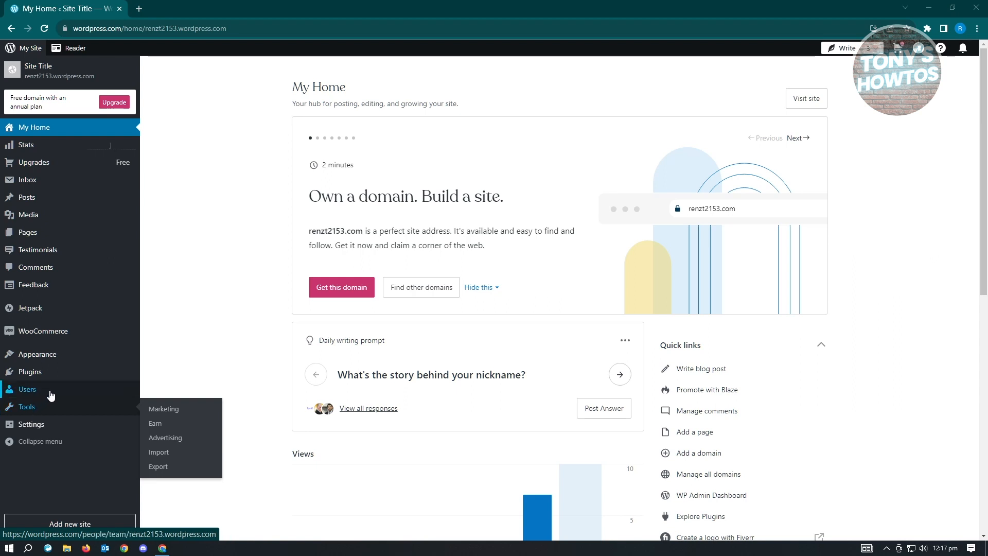
Step: Go to the Plugins directory and enter 'yoast seo' in the plugin search box
left_click(30, 371)
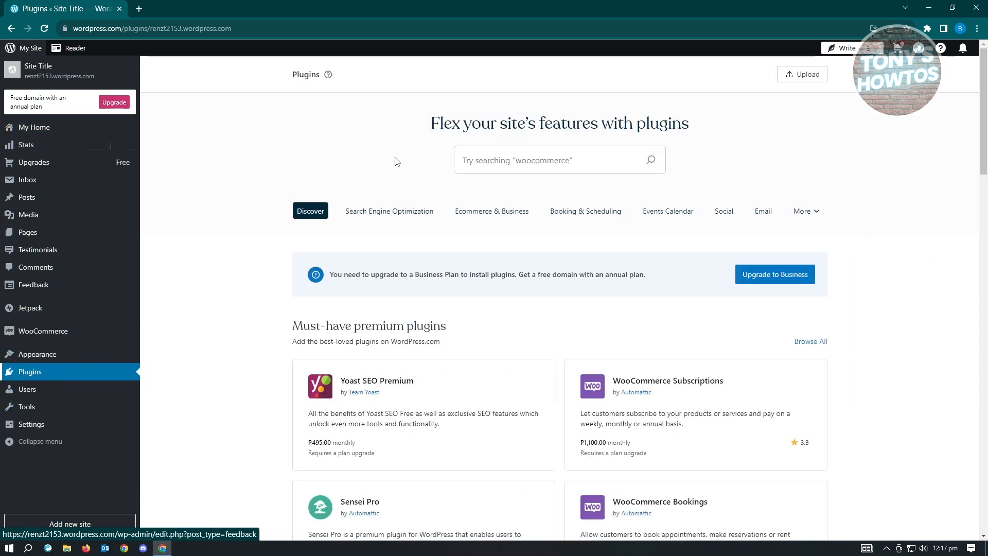
left_click(559, 159)
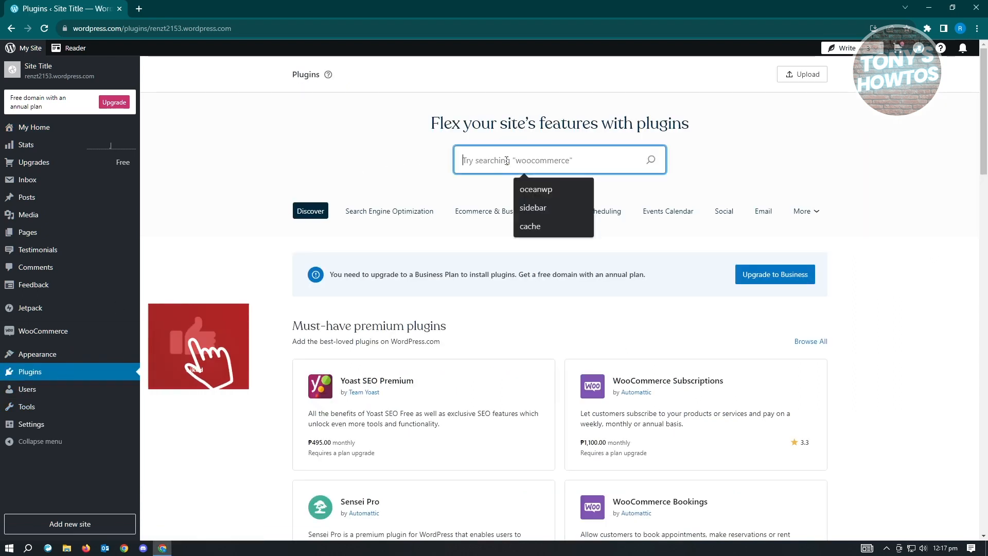
type("yoast seo")
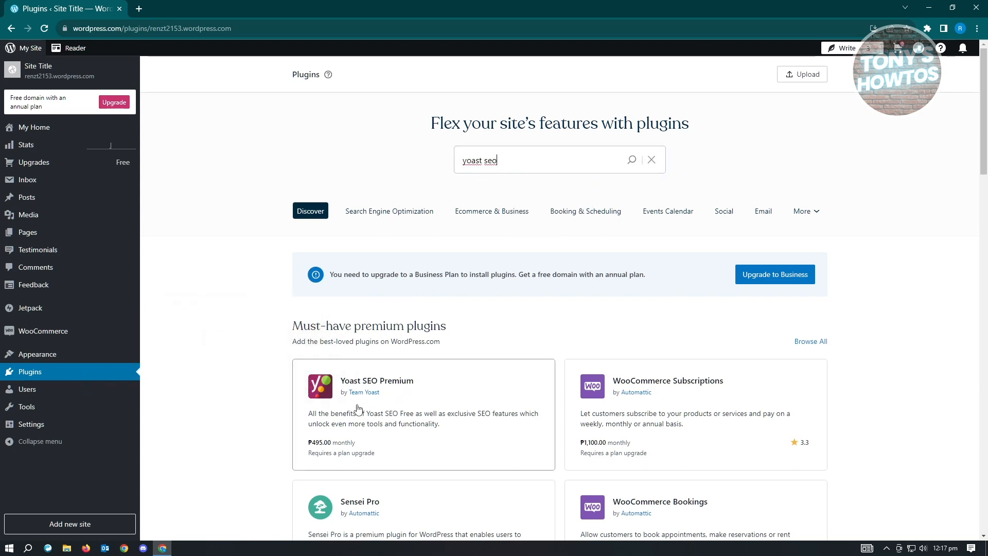
double_click(369, 326)
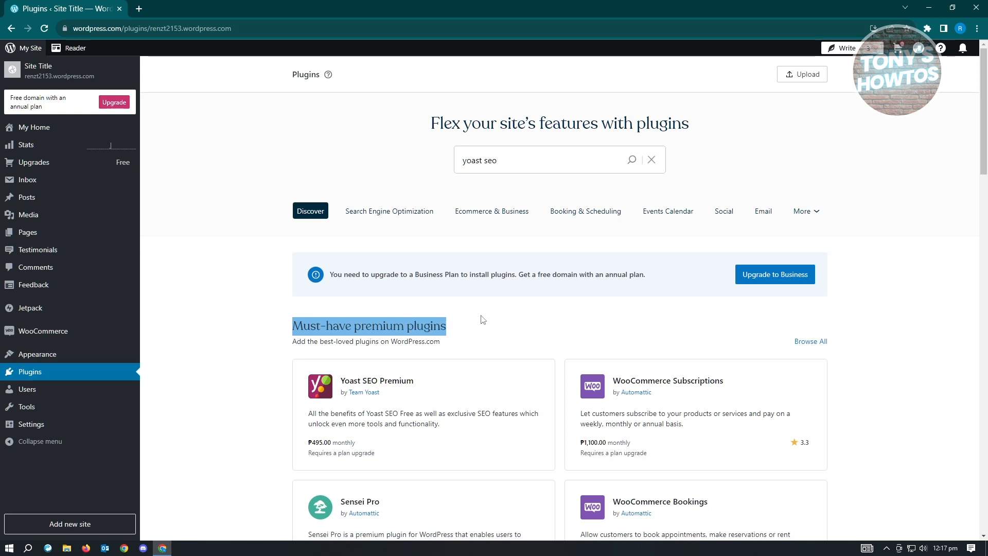
mouse_move(374, 404)
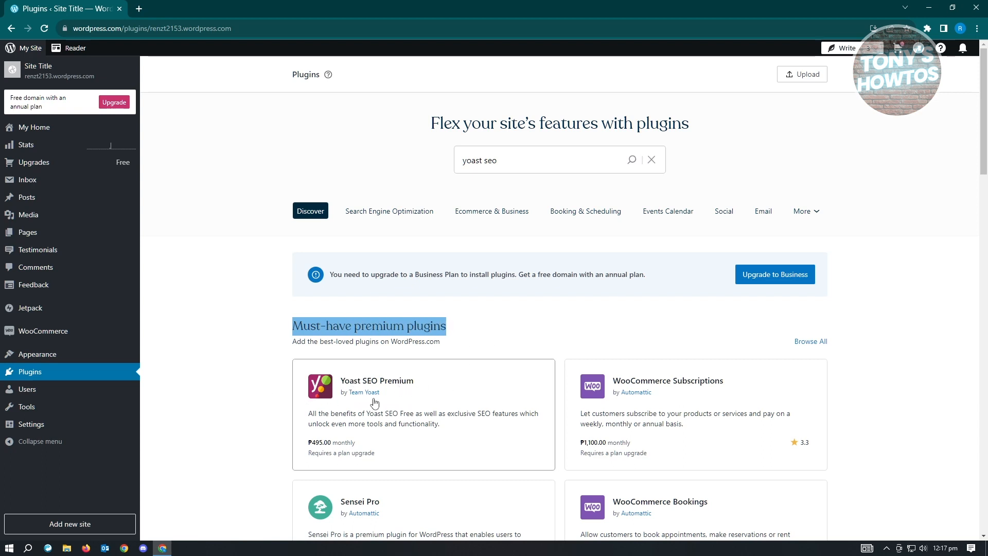
mouse_move(513, 115)
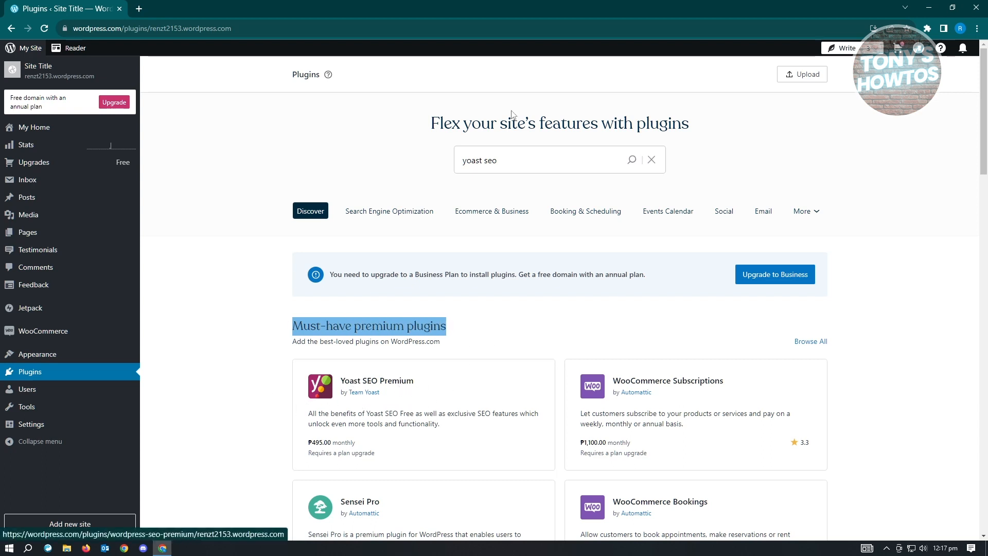
left_click(542, 160)
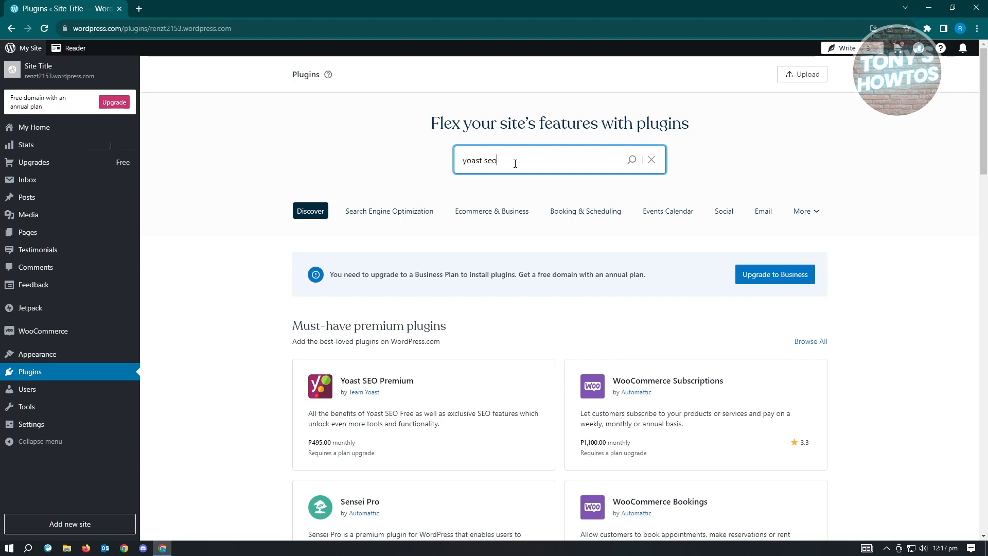
Step: Search for 'yoast seo' and open the free Yoast SEO plugin's details page
key("Return")
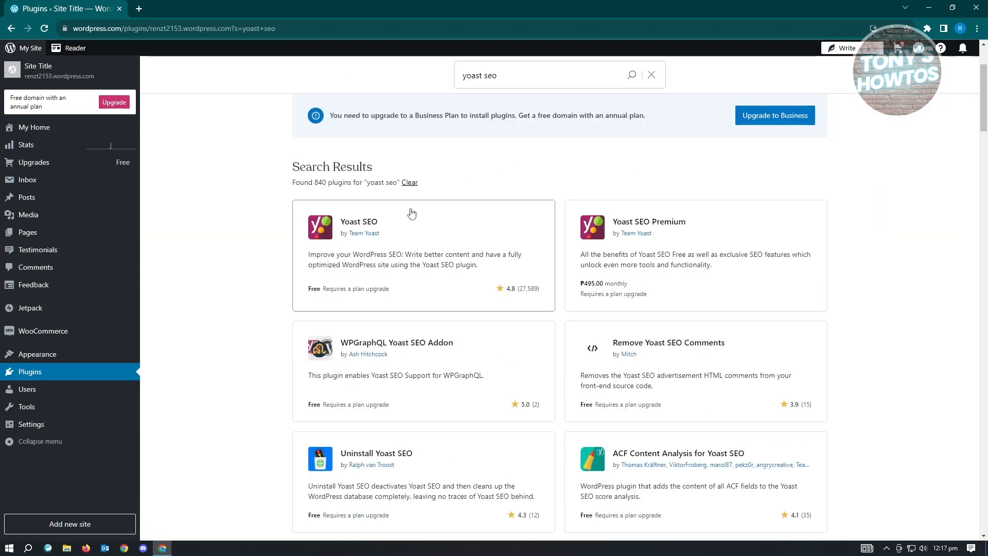
left_click(358, 221)
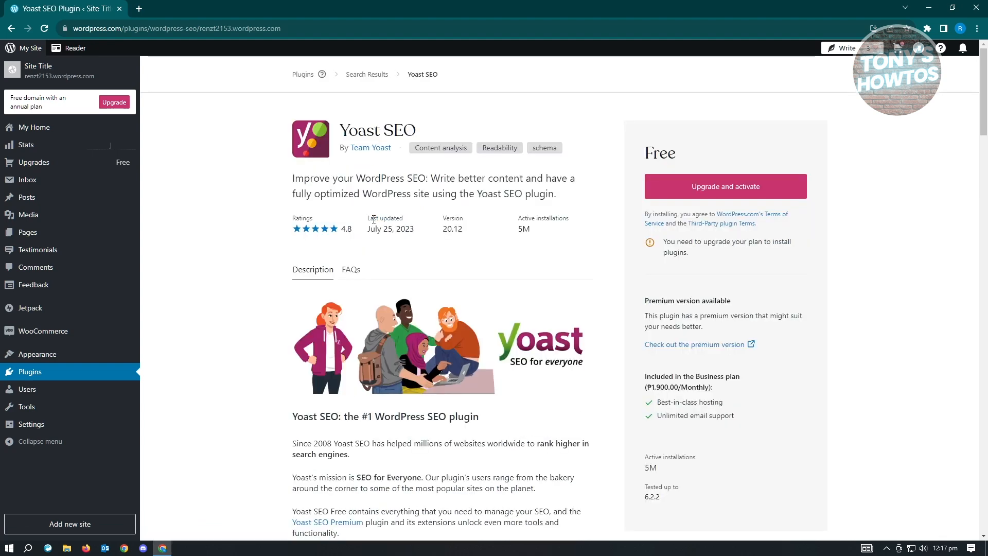
mouse_move(700, 195)
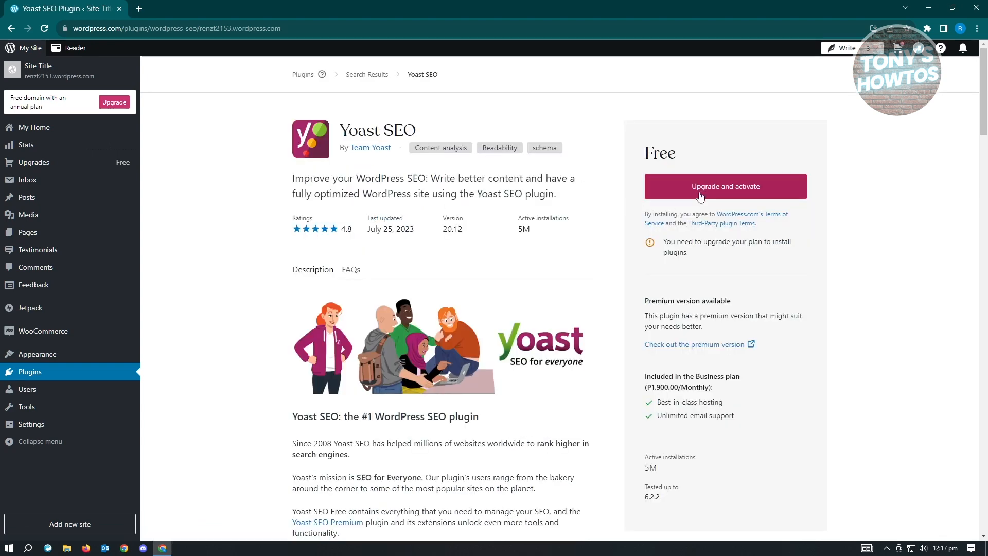